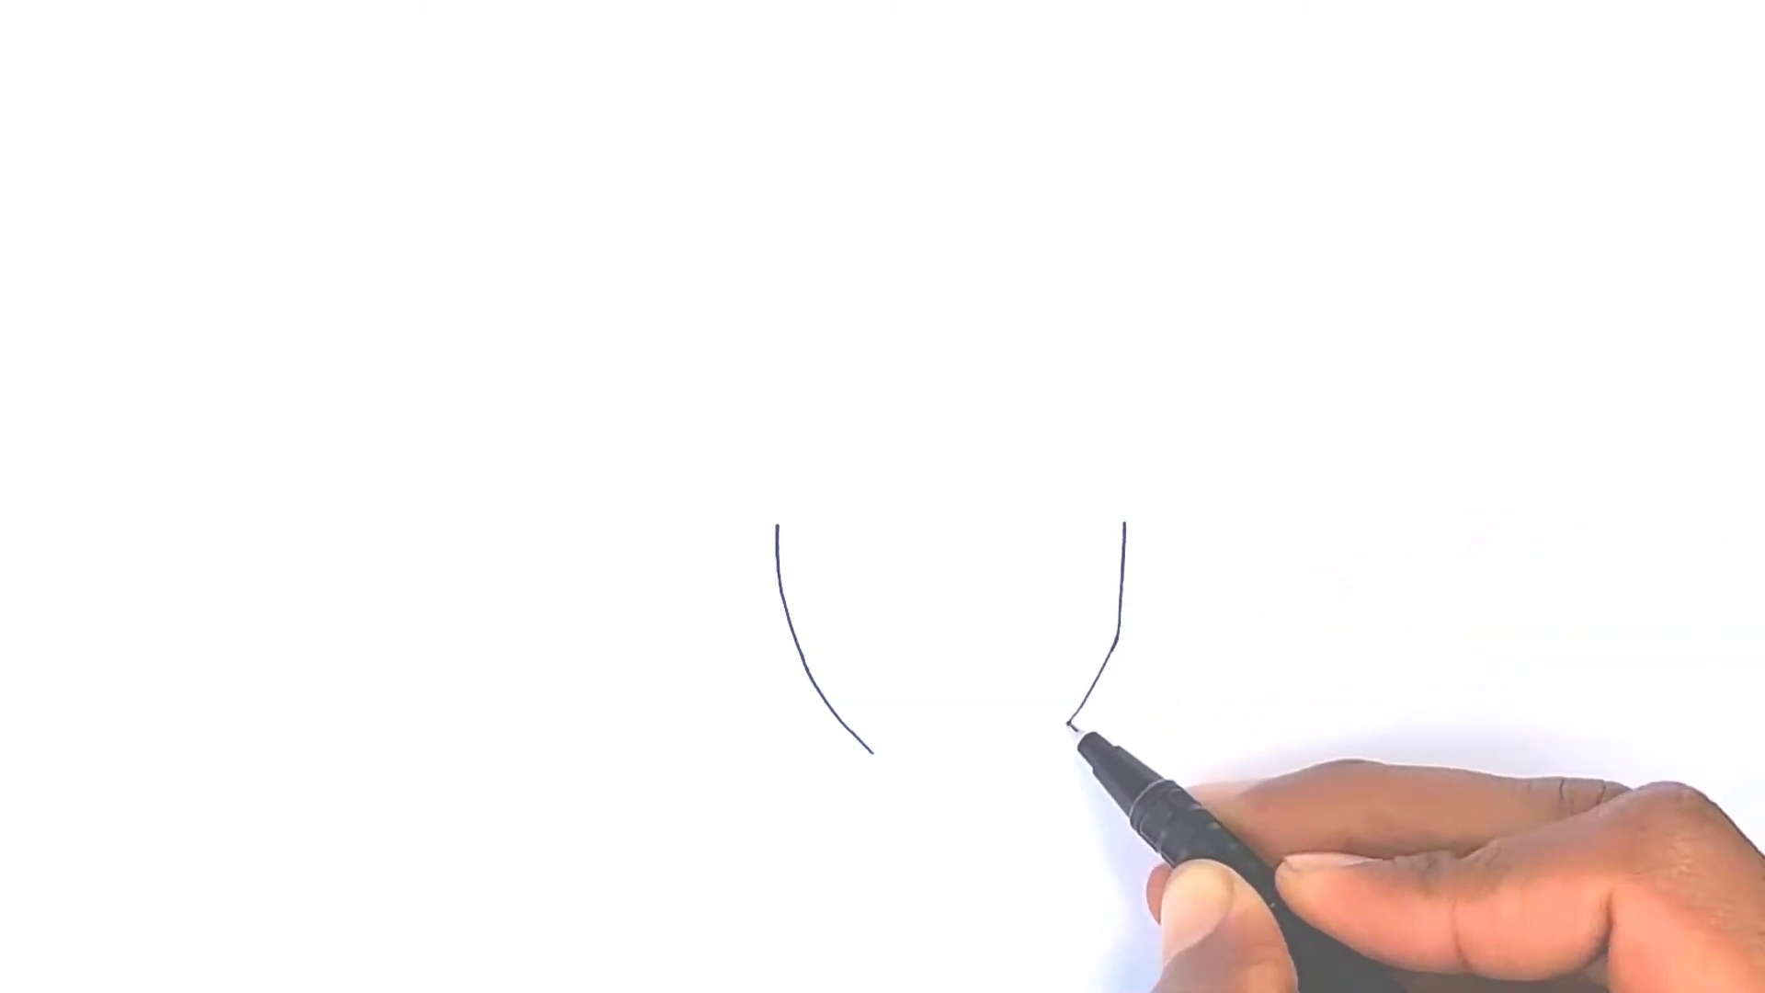
drag(1081, 708, 912, 765)
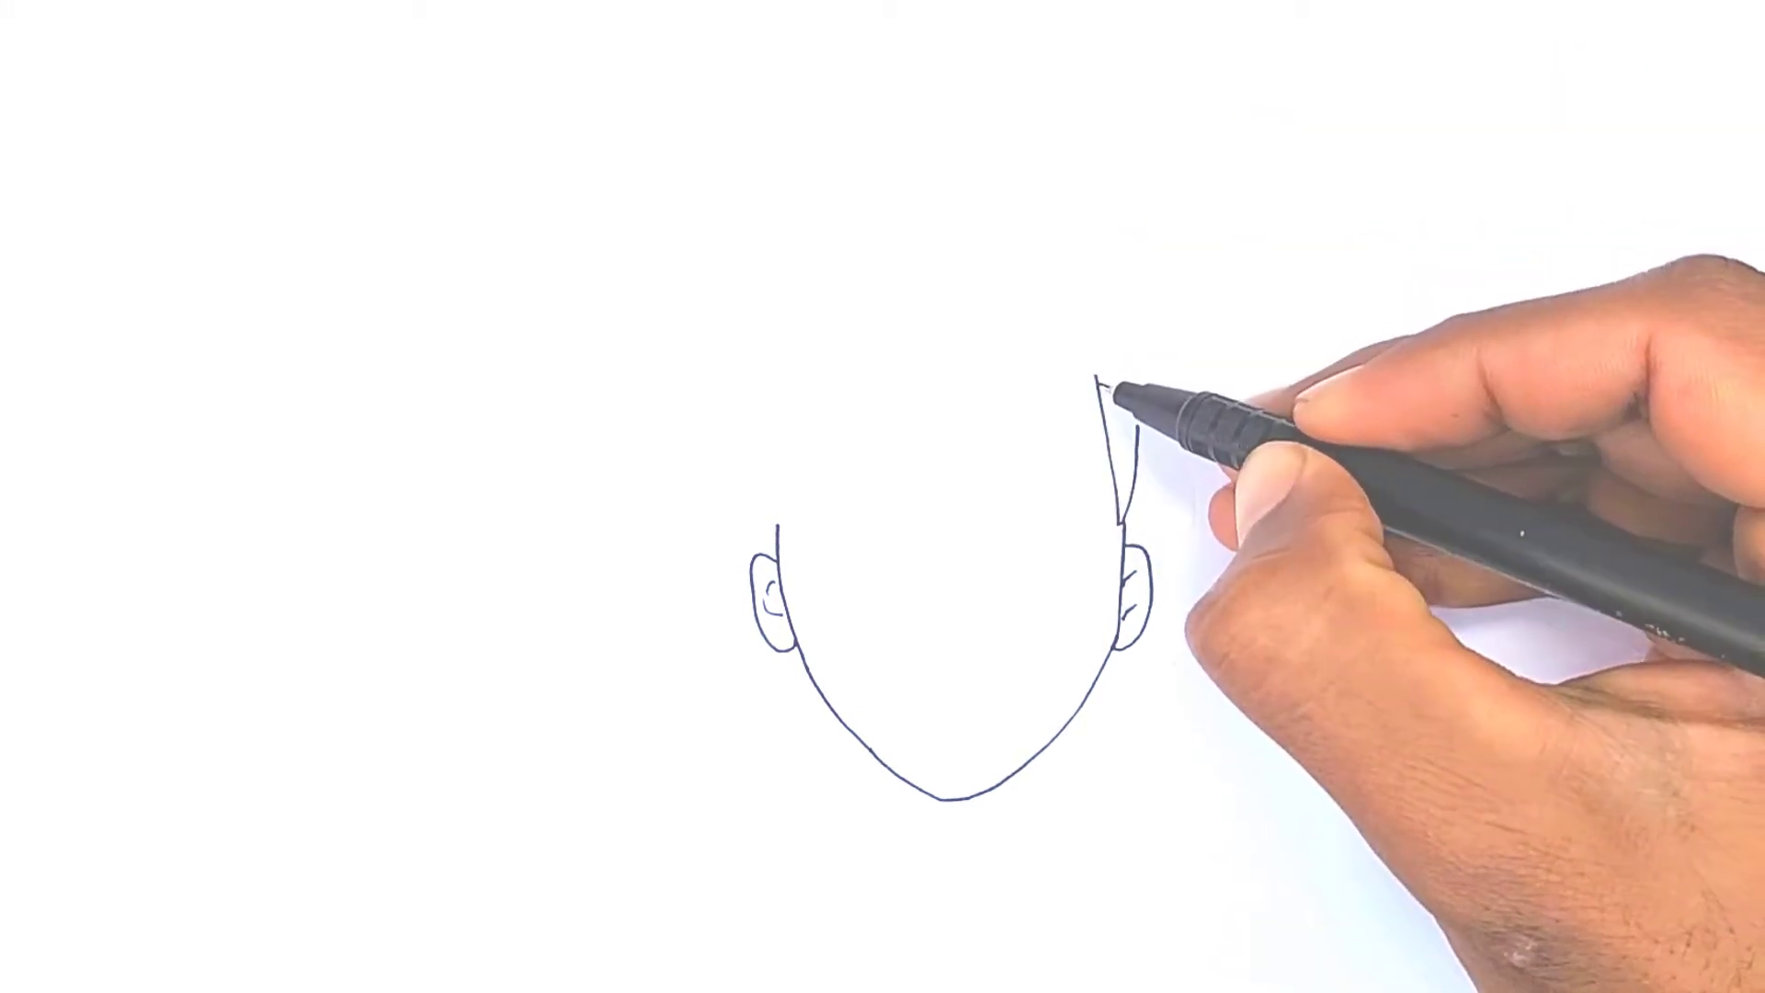
drag(1109, 382, 1125, 518)
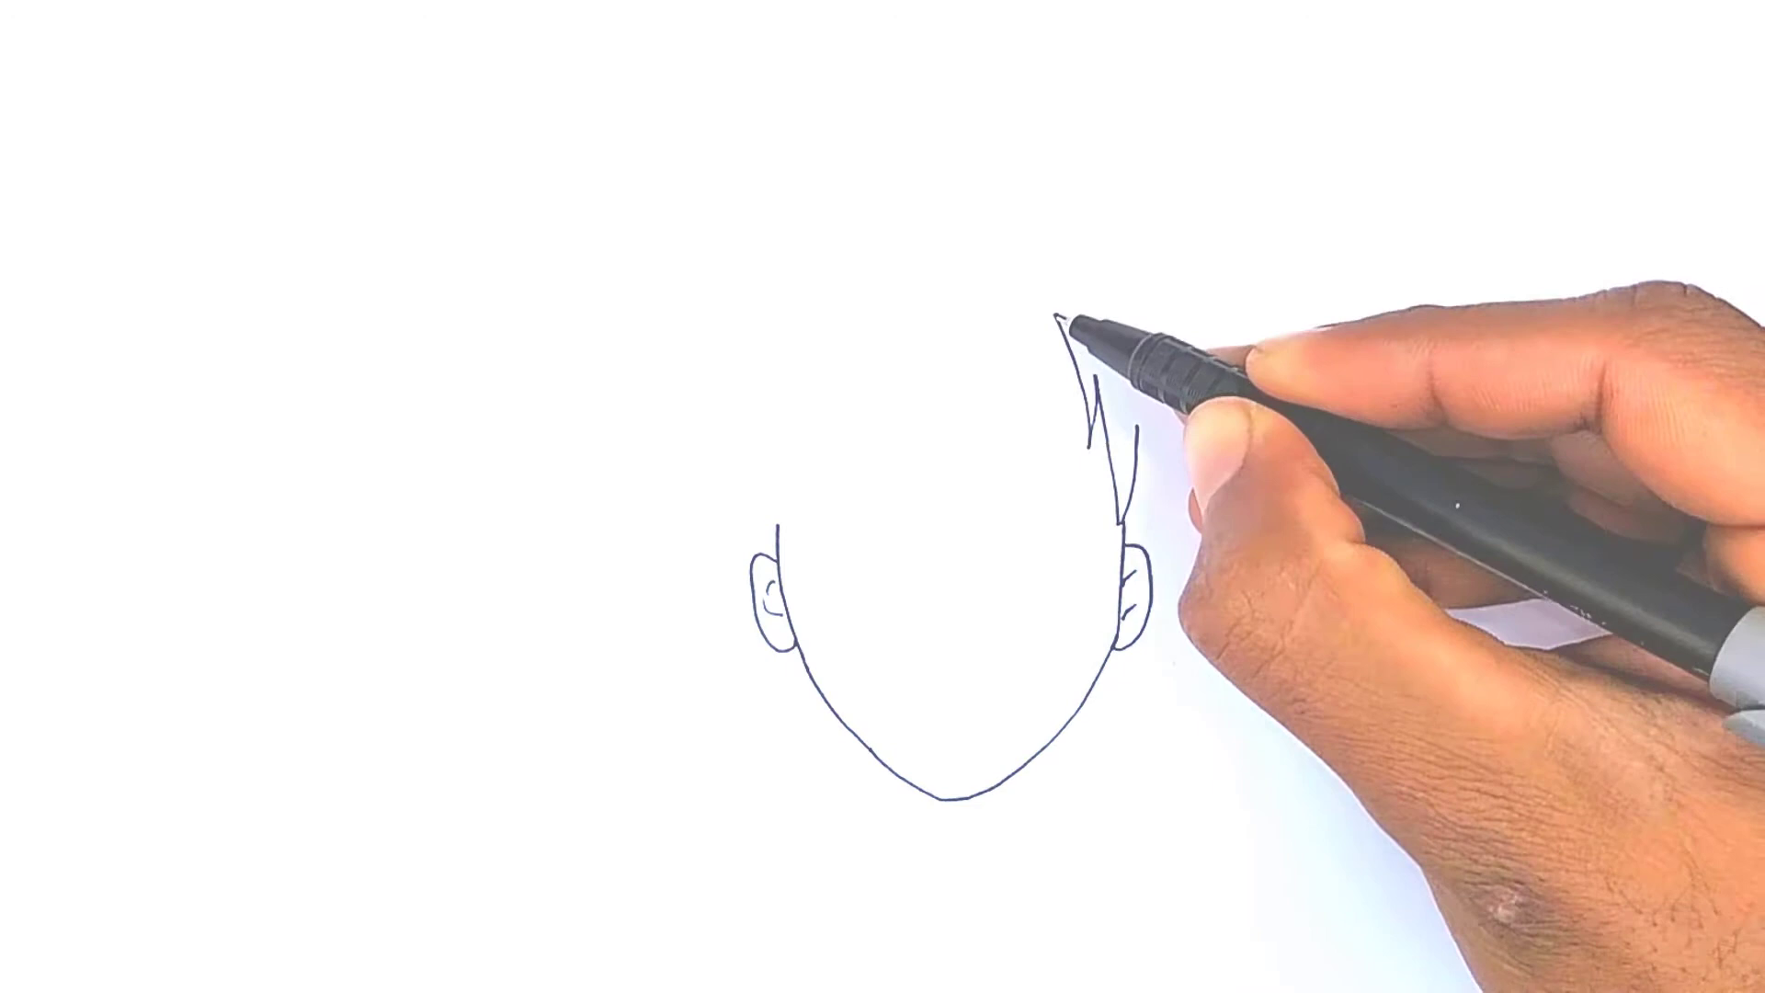